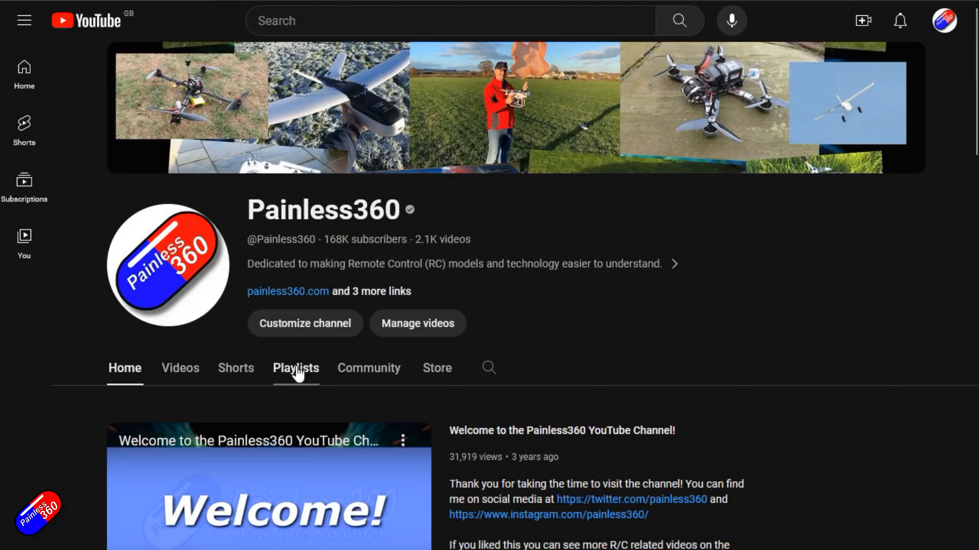
# - View the Painless360 playlists, then search YouTube for 'inav wing setup painless360'
pyautogui.click(296, 367)
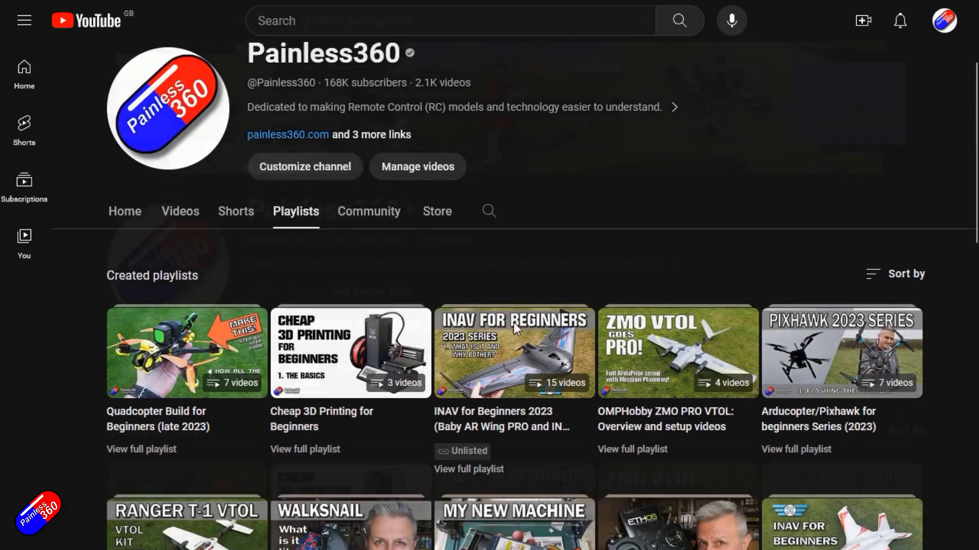
pyautogui.click(678, 20)
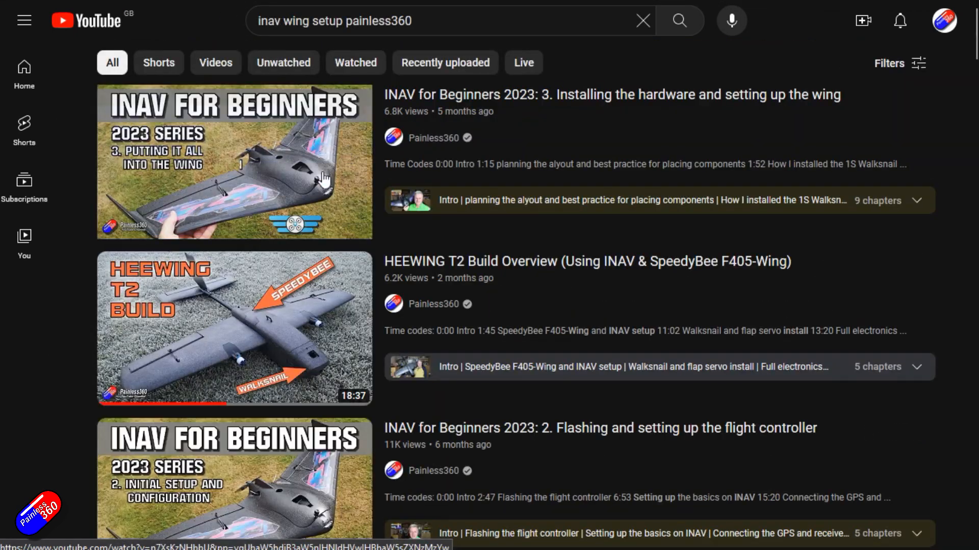